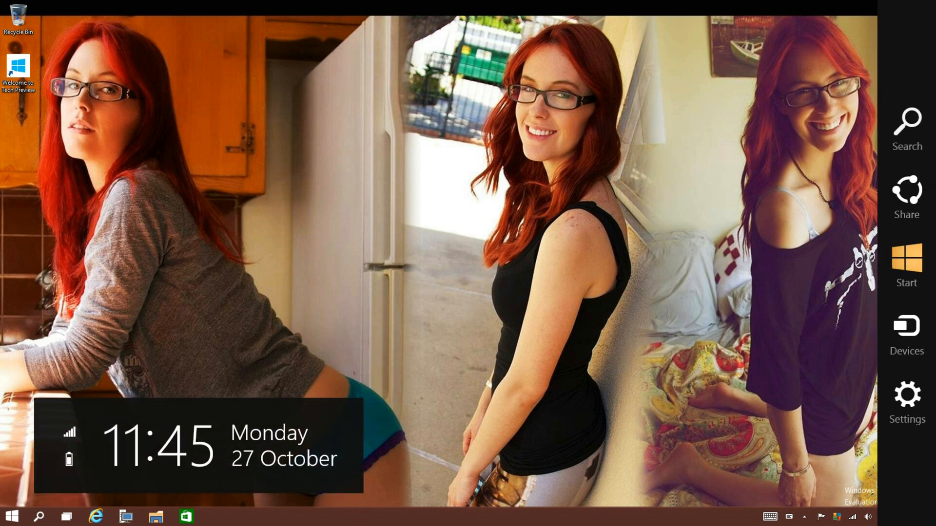
# - Reach Windows Update through Settings, Control Panel and System and Security
pyautogui.click(906, 394)
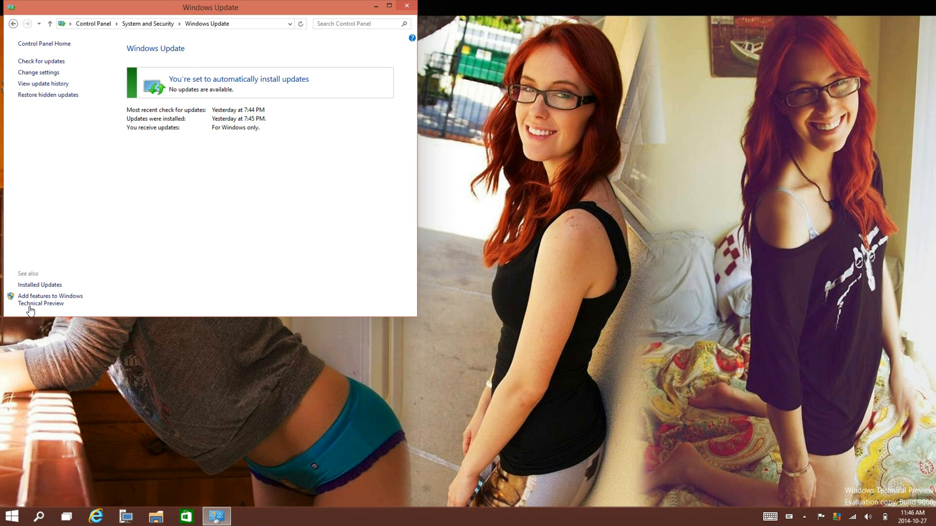
pyautogui.moveTo(42, 299)
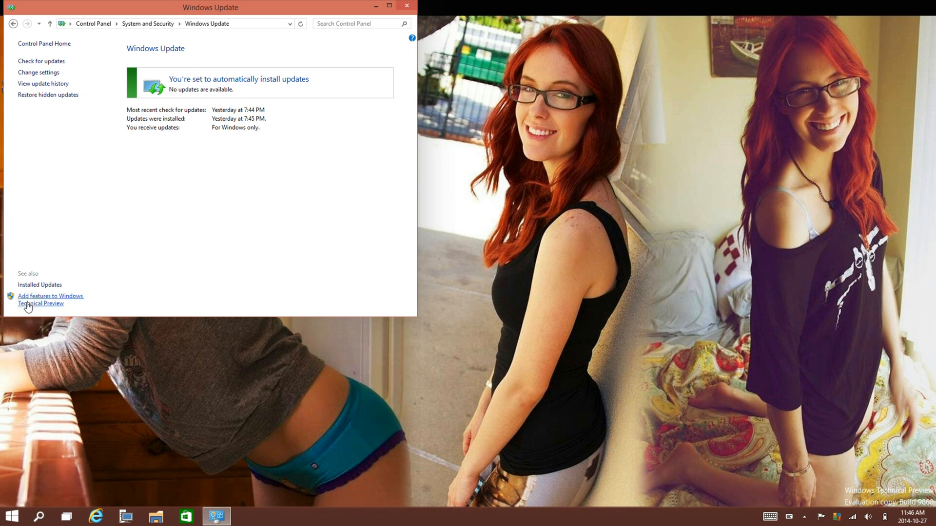
pyautogui.click(51, 296)
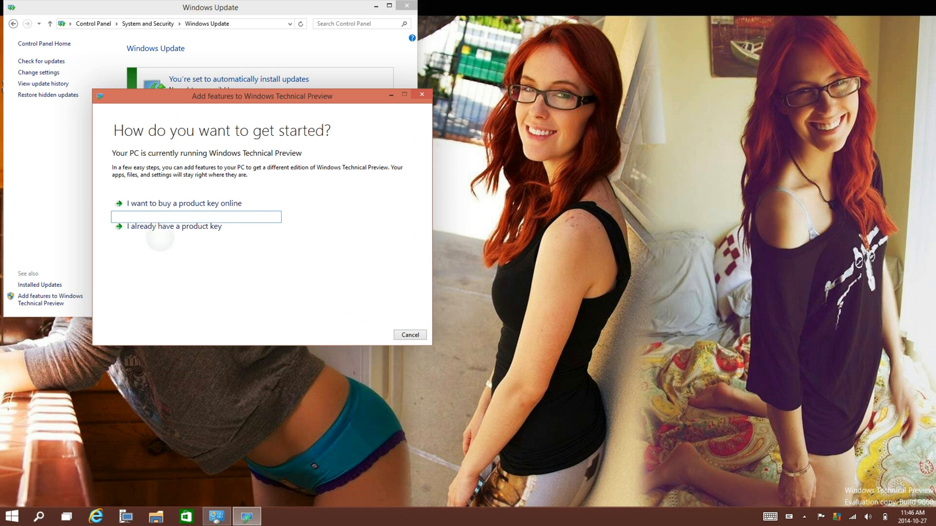
pyautogui.click(174, 225)
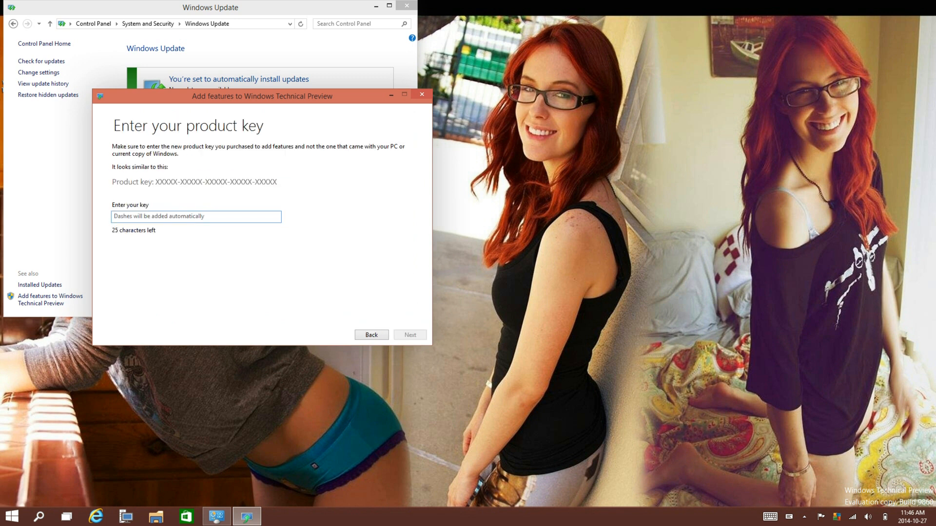
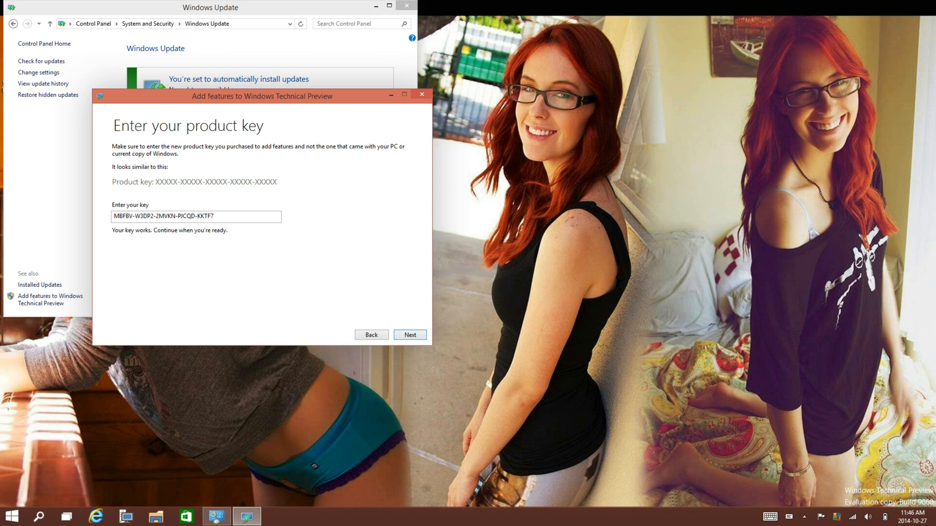
pyautogui.click(411, 334)
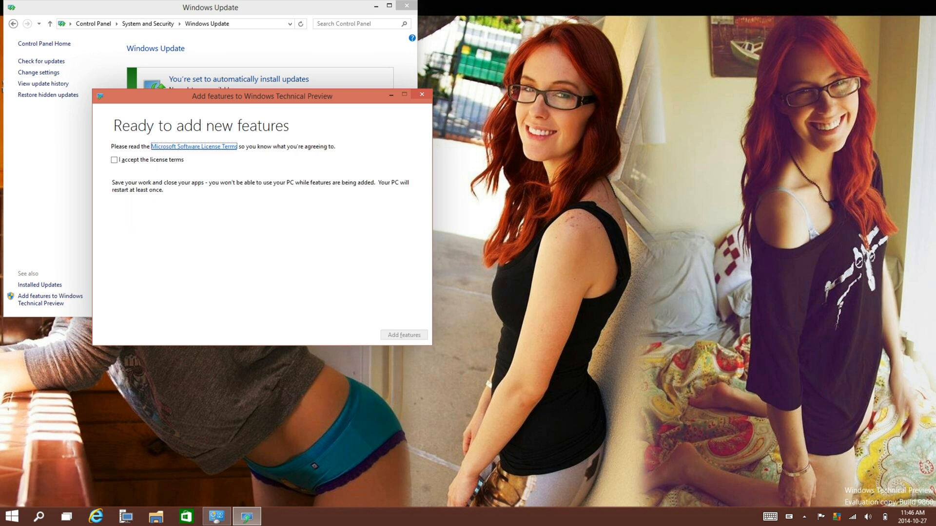
# - Accept the license terms and start adding the features until the PC reports ready
pyautogui.click(114, 159)
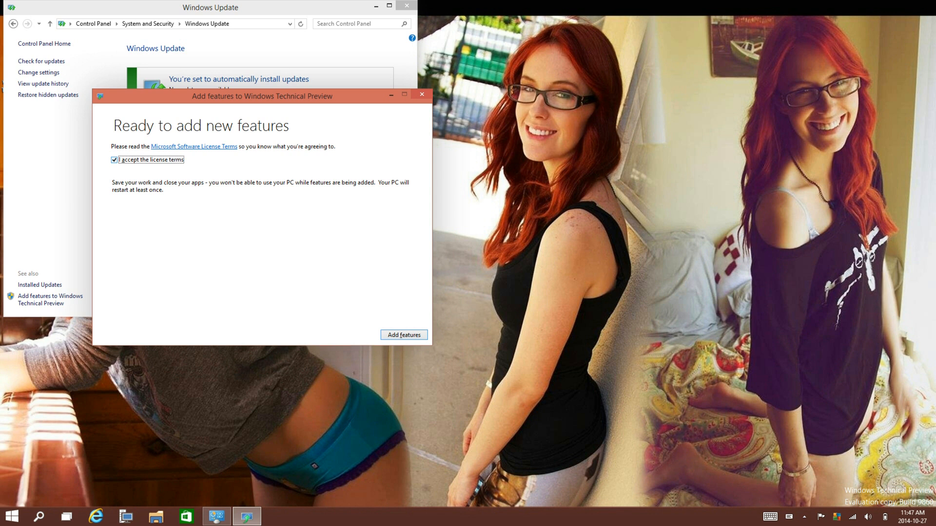
pyautogui.click(403, 334)
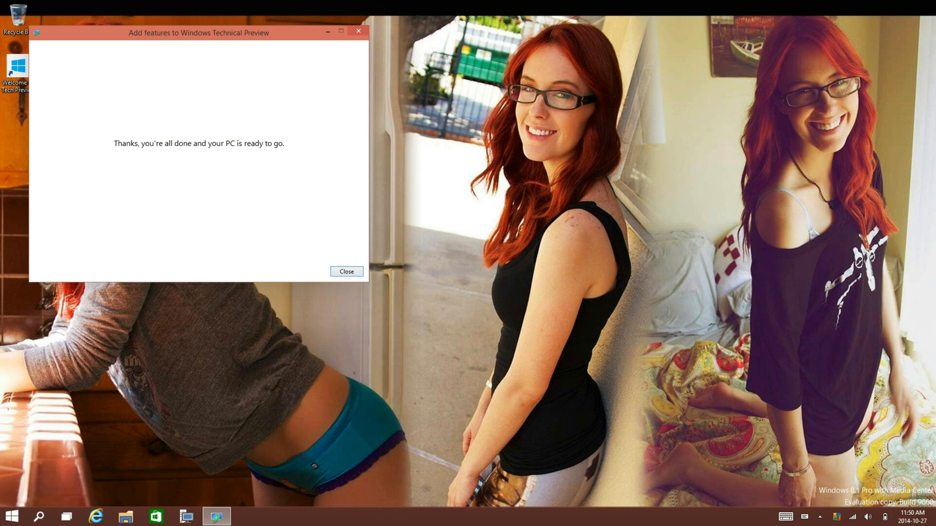
# - Close the finished 'Thanks, you're all done' wizard, returning to the desktop
pyautogui.click(346, 272)
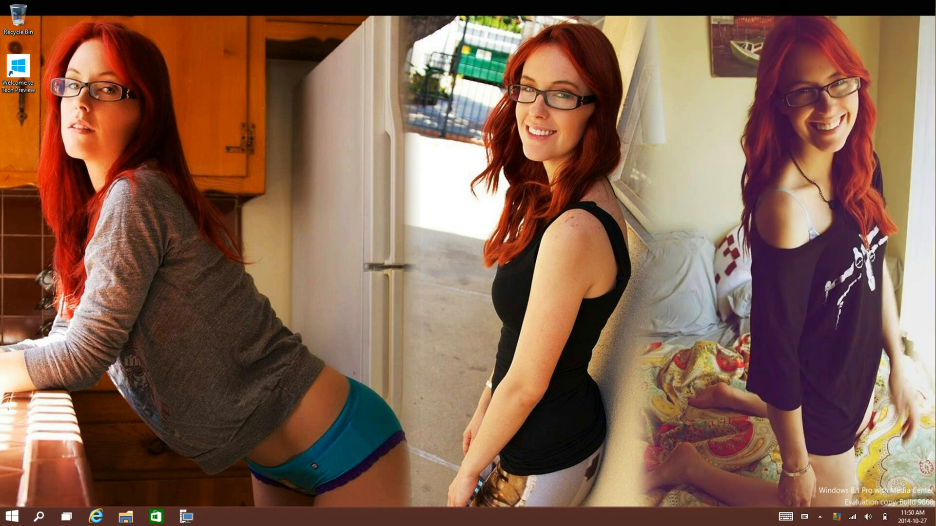
# - Show the enlarged System page confirming Windows 8.1 Pro with Media Center is activated
pyautogui.click(216, 517)
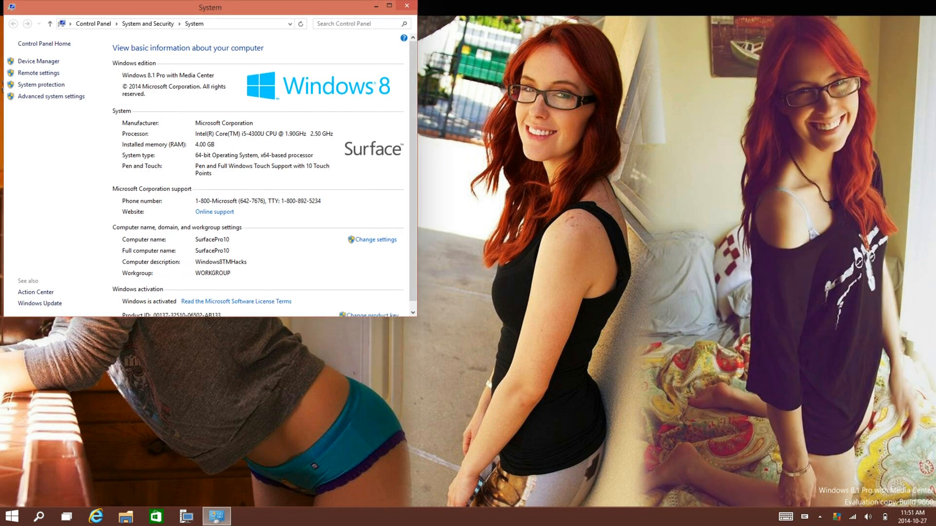
pyautogui.moveTo(285, 297)
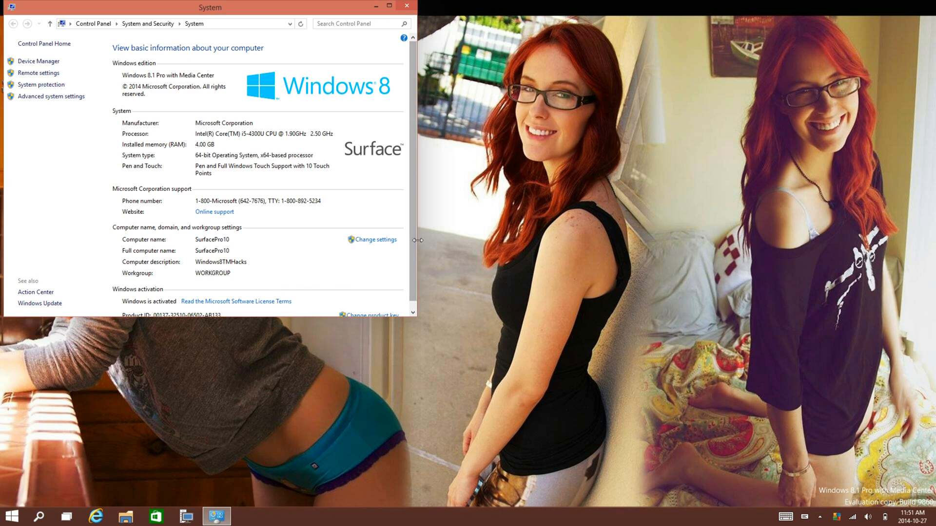
pyautogui.moveTo(416, 239); pyautogui.dragTo(440, 240)
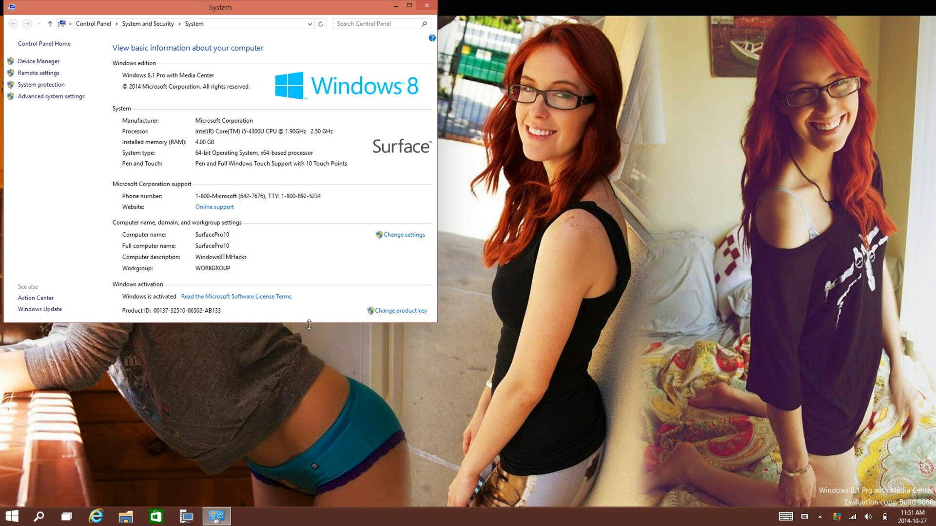
pyautogui.moveTo(315, 278)
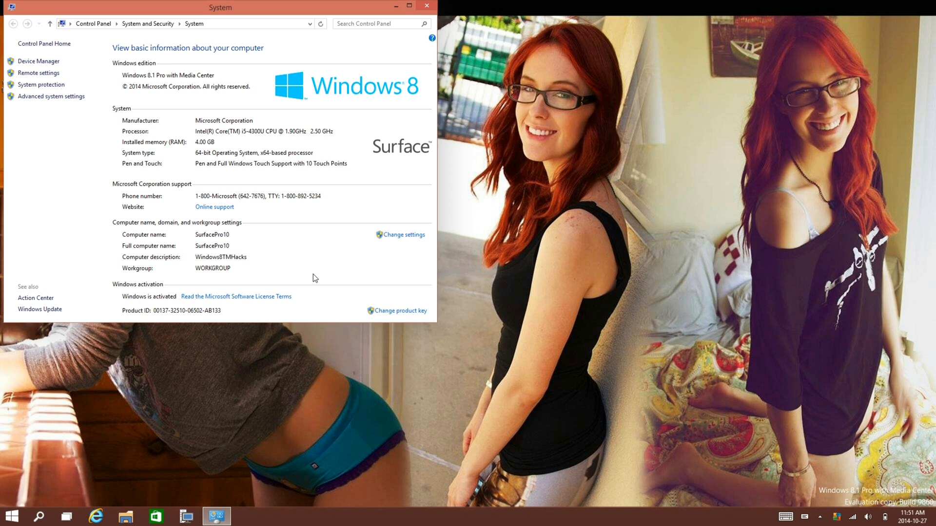